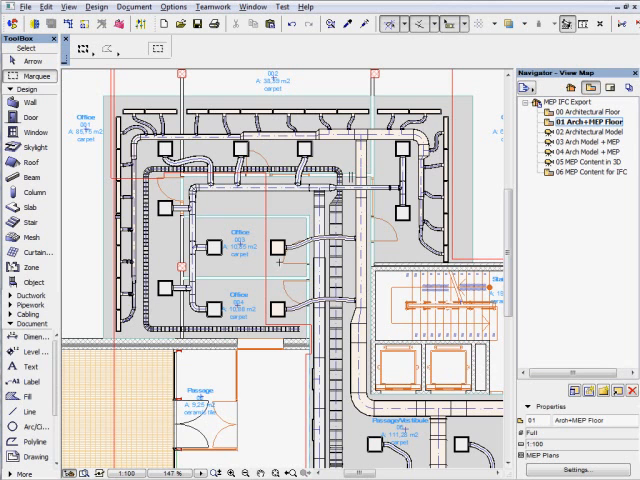
Bring the ductwork from MEP model.ifc in the IFC folder into the project
left_click(572, 130)
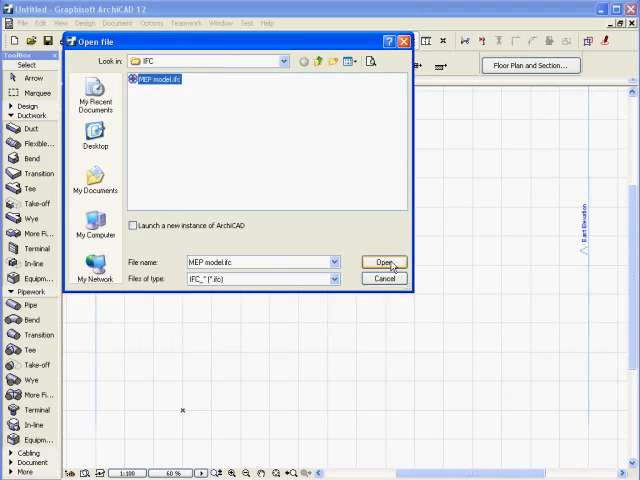
left_click(384, 262)
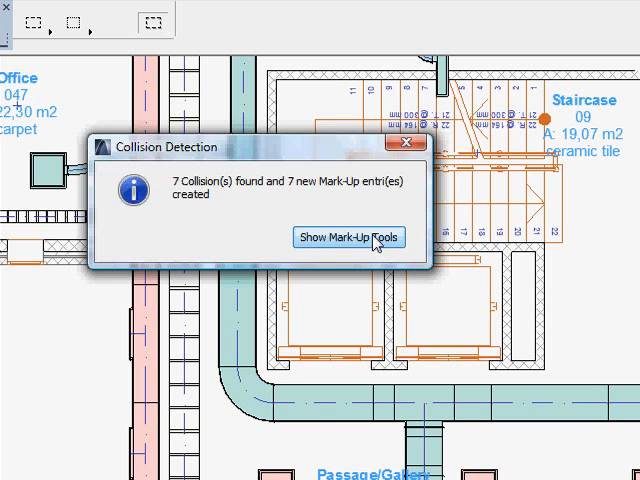
Show the seven collision mark-up entries and highlight one clash from the list
left_click(352, 236)
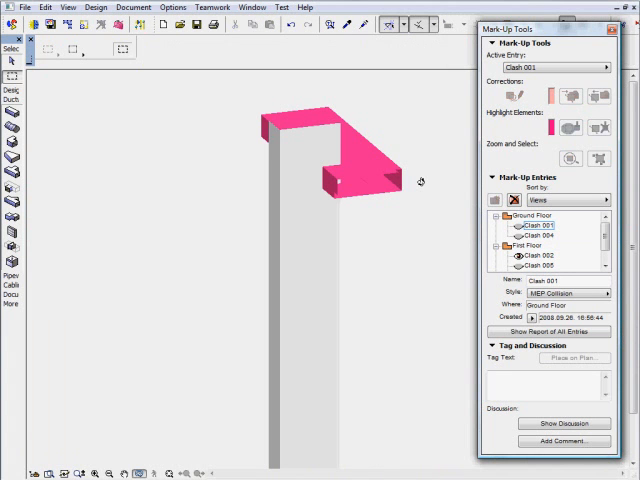
left_click(540, 256)
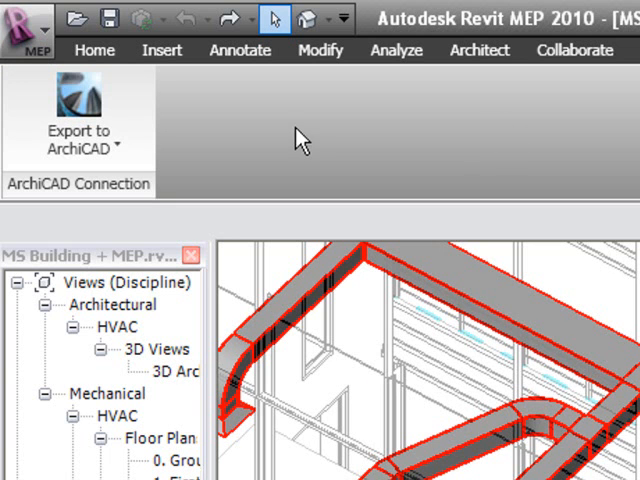
mouse_move(78, 104)
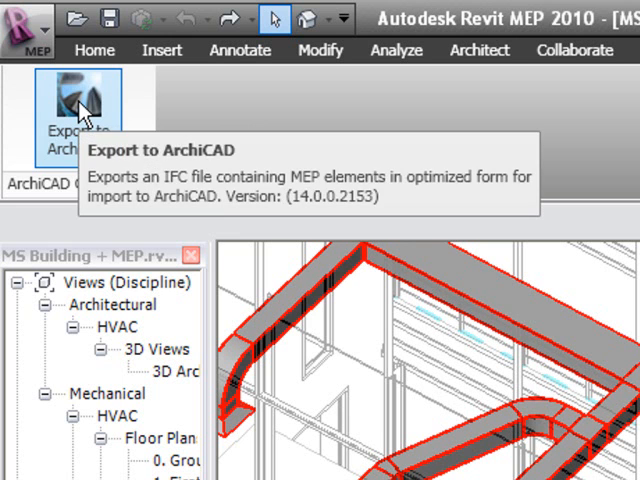
Export the 87 ducts to an IFC file for ArchiCAD via the ArchiCAD Connection ribbon
left_click(80, 100)
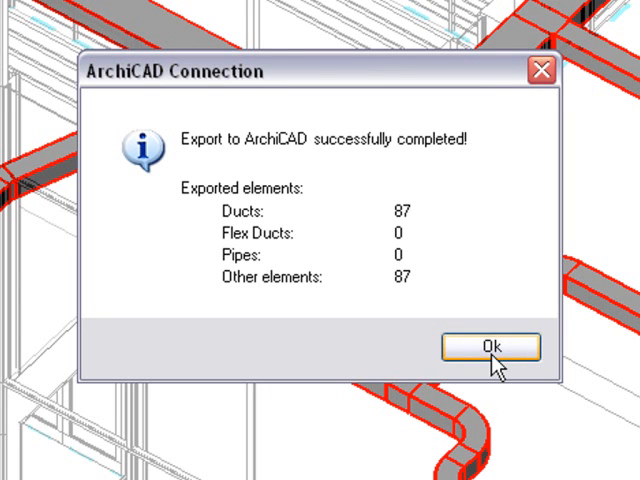
left_click(490, 346)
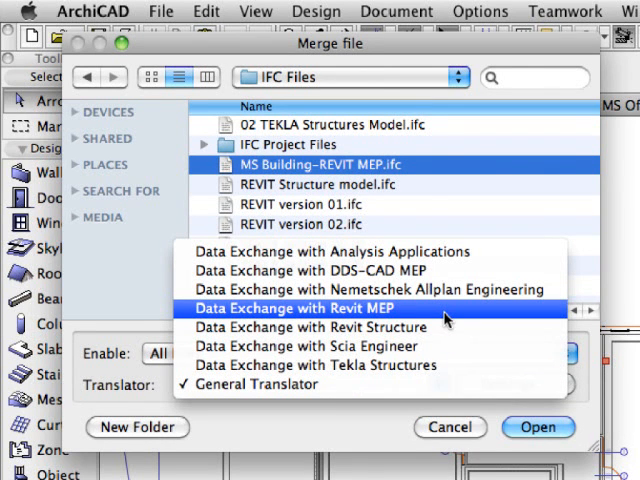
Merge MS Building-REVIT MEP.ifc using the Data Exchange with Revit MEP translator
left_click(536, 428)
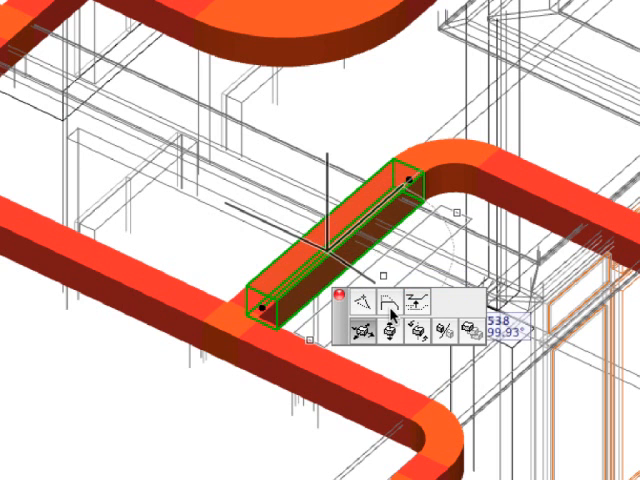